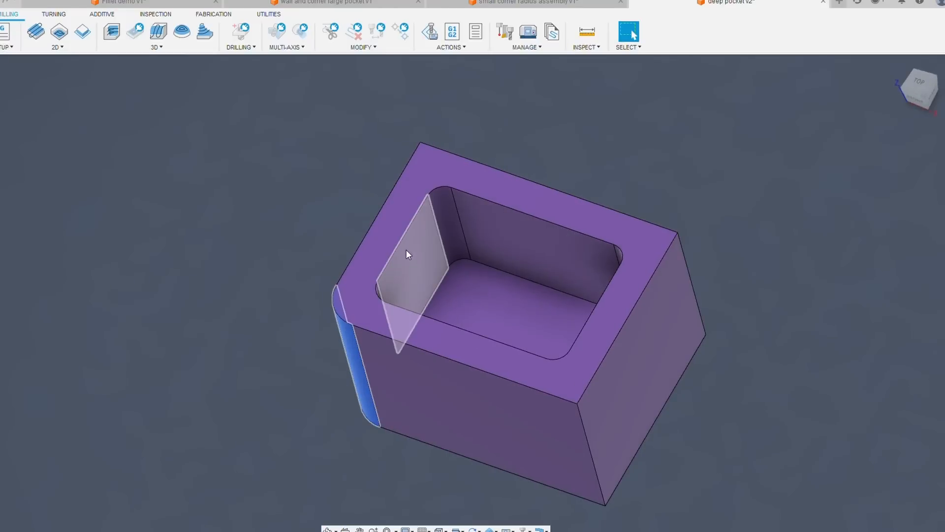
# Step: Orbit the block to view the deep pocket from another side
pyautogui.moveTo(406, 254); pyautogui.dragTo(607, 197)
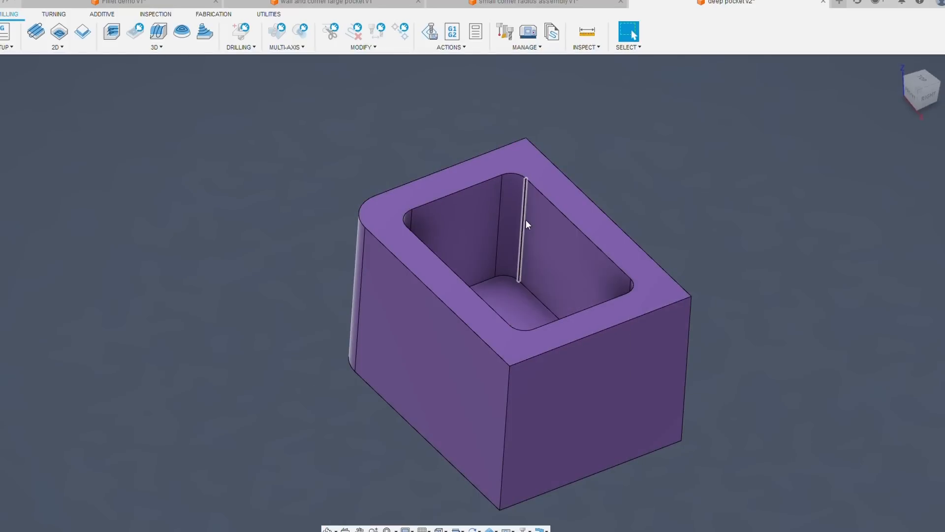
pyautogui.moveTo(525, 227)
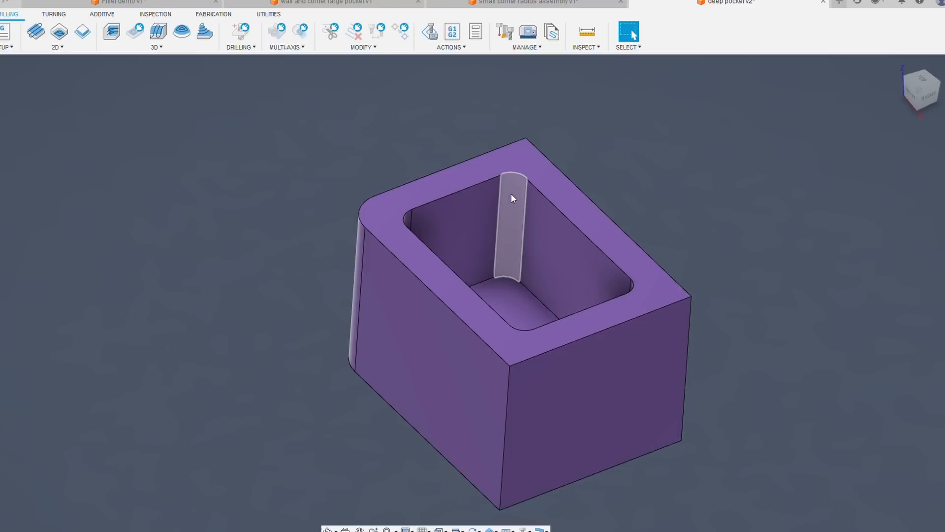
pyautogui.moveTo(537, 152)
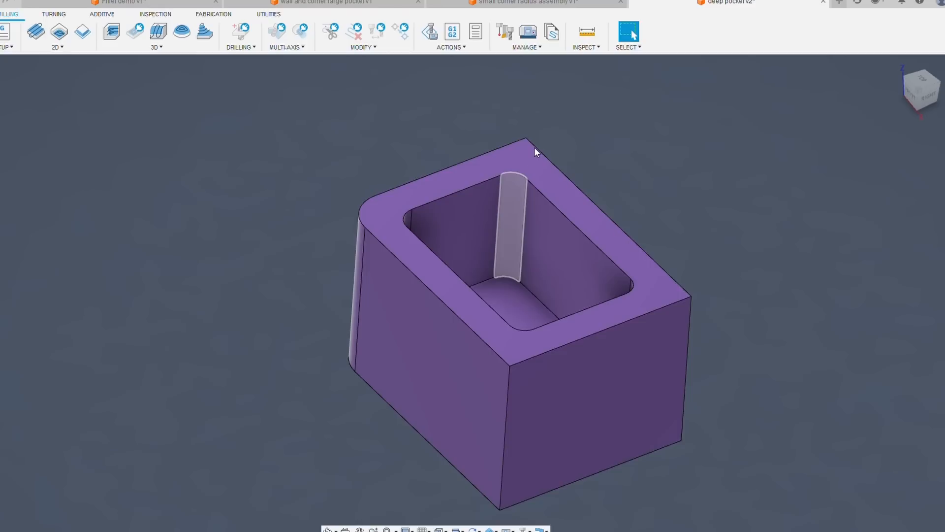
pyautogui.moveTo(517, 224)
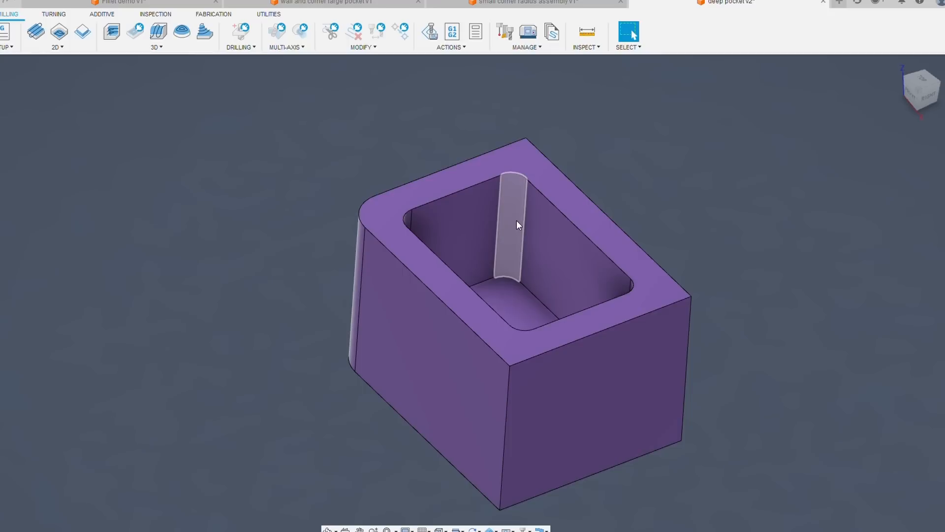
pyautogui.moveTo(518, 224)
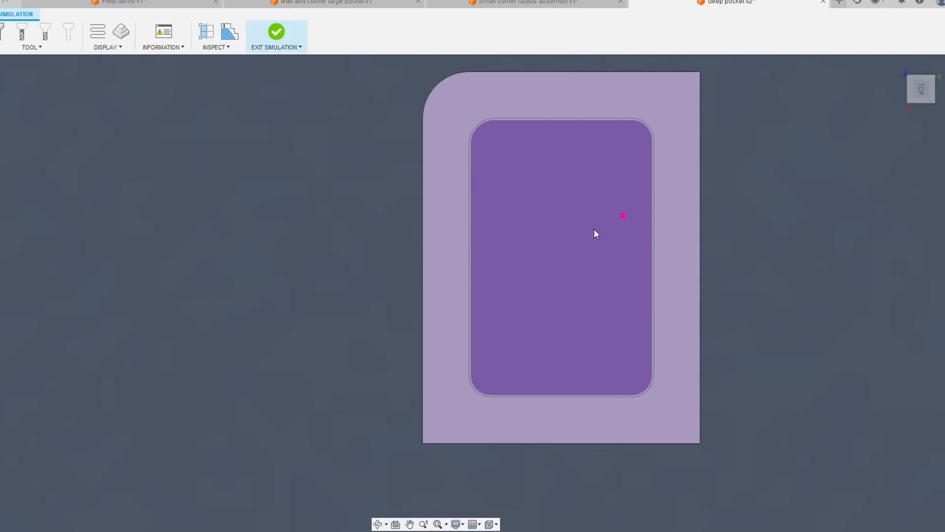
pyautogui.moveTo(454, 500)
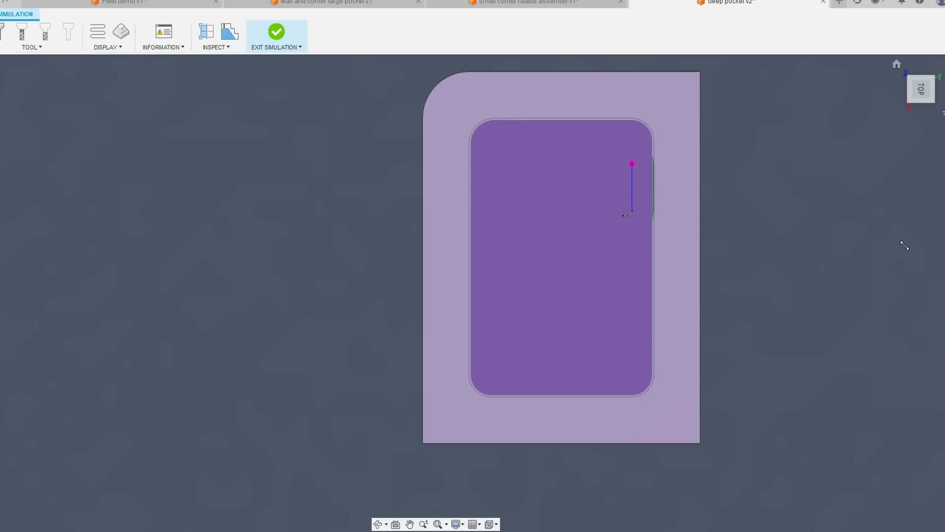
pyautogui.moveTo(879, 189)
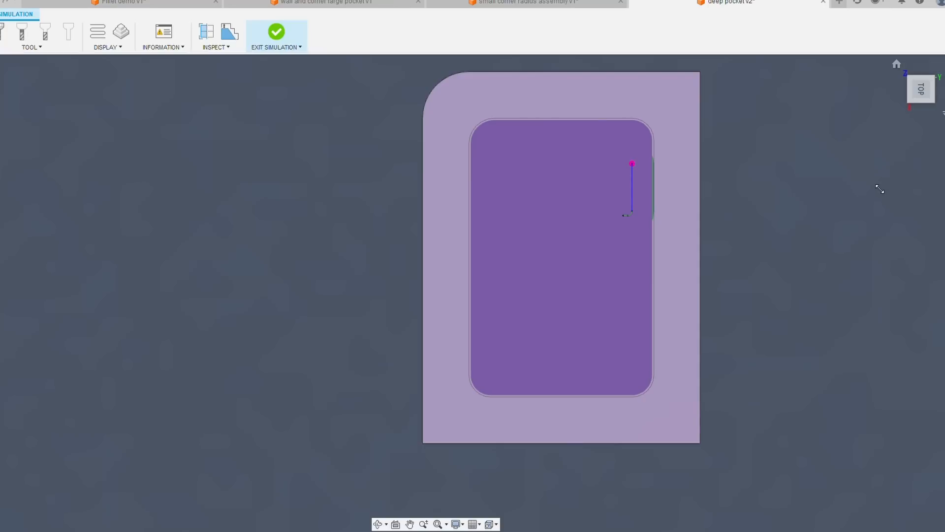
pyautogui.moveTo(836, 161)
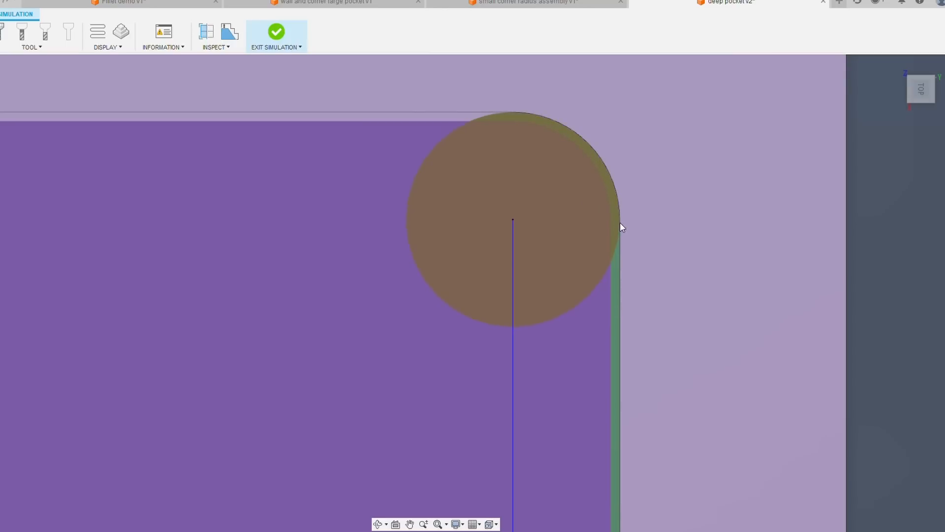
pyautogui.moveTo(509, 55)
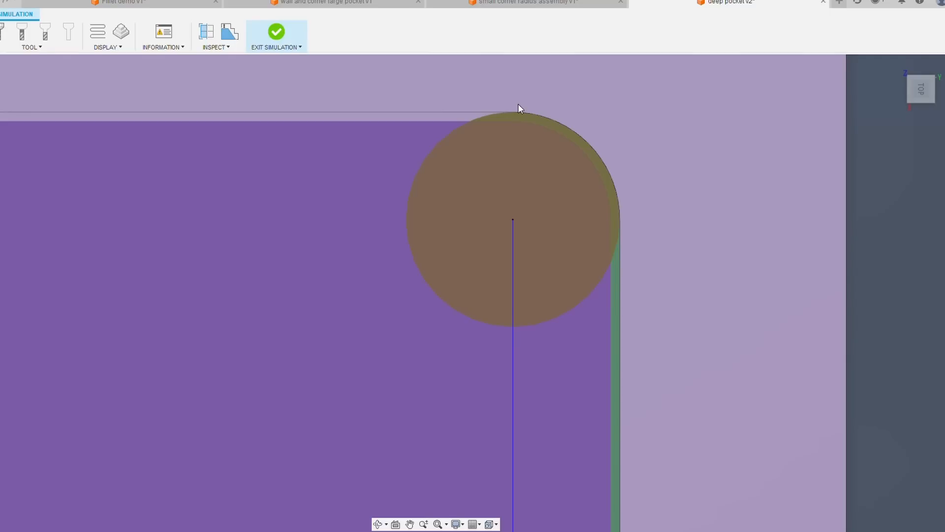
pyautogui.moveTo(541, 178)
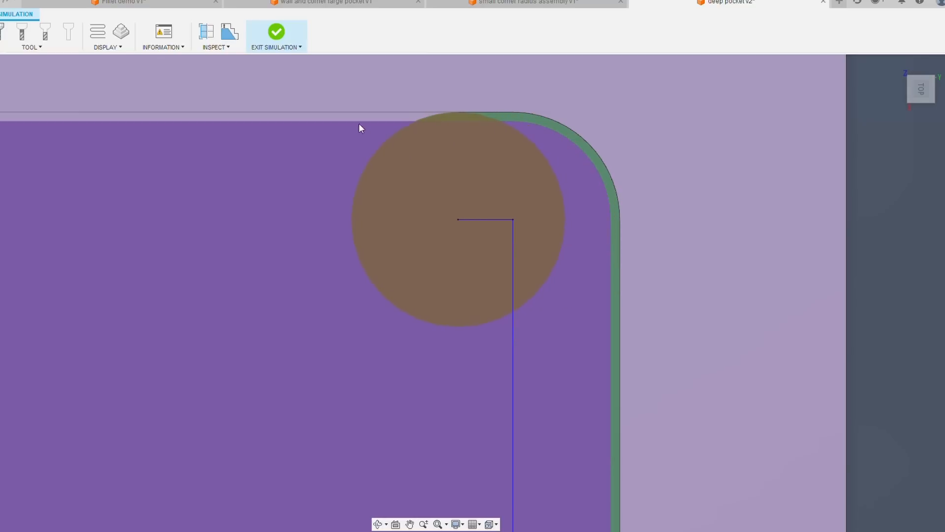
pyautogui.moveTo(431, 119)
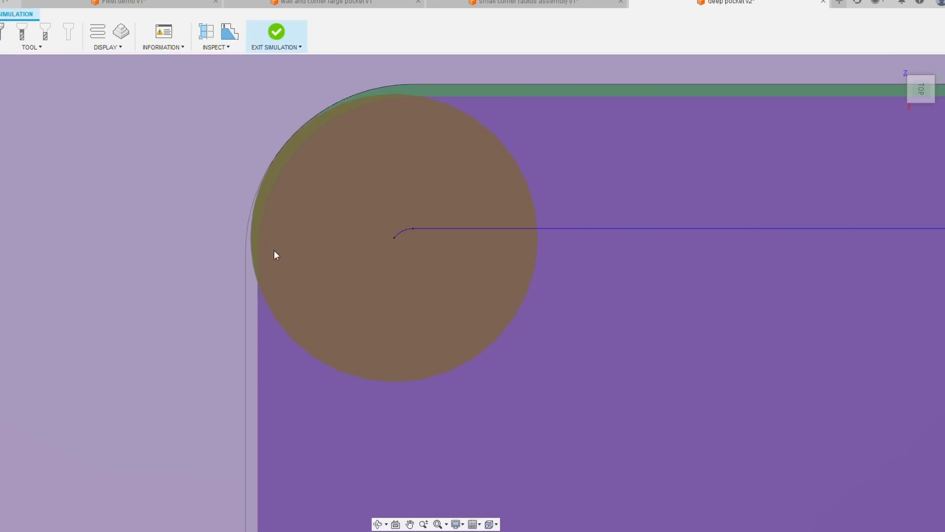
pyautogui.moveTo(253, 281)
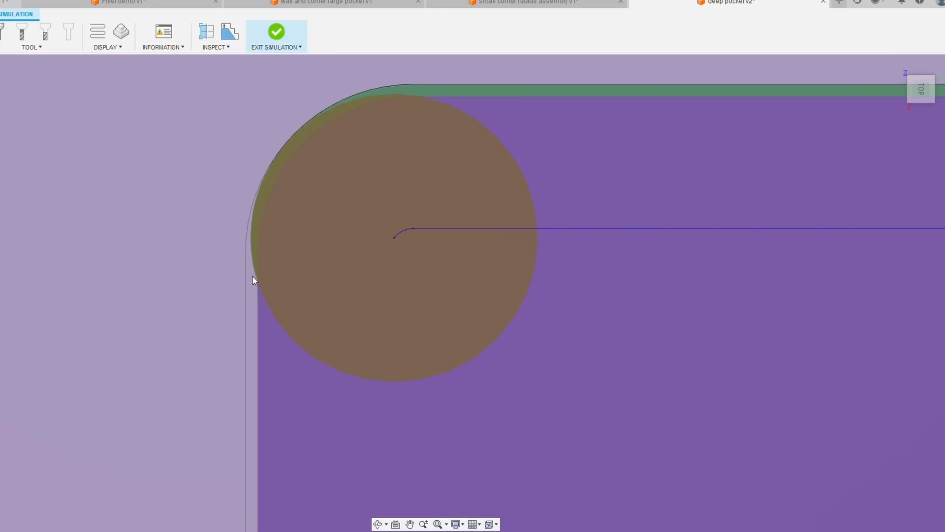
pyautogui.moveTo(260, 278)
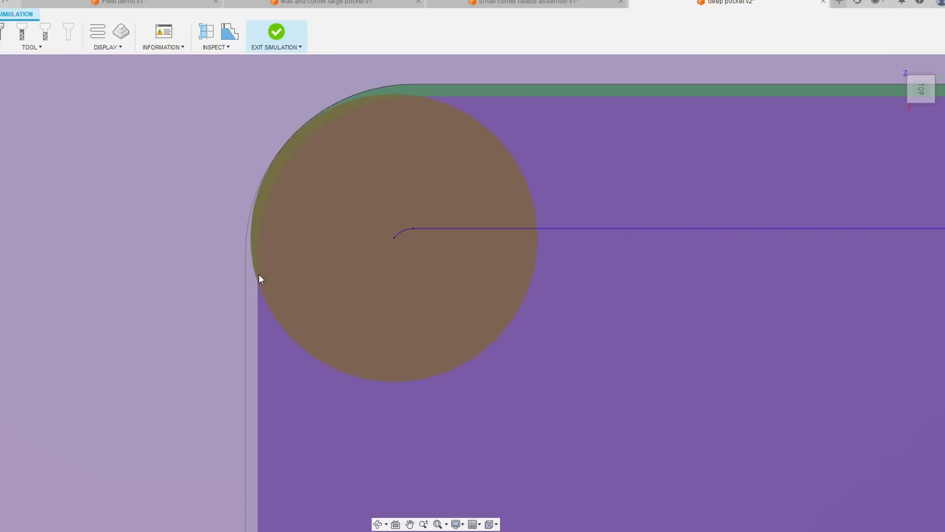
pyautogui.moveTo(262, 277)
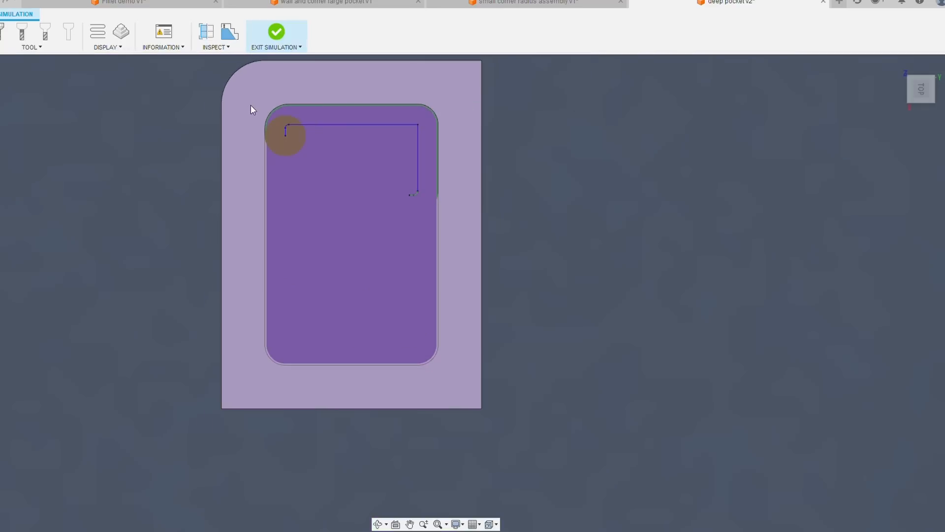
pyautogui.moveTo(451, 496)
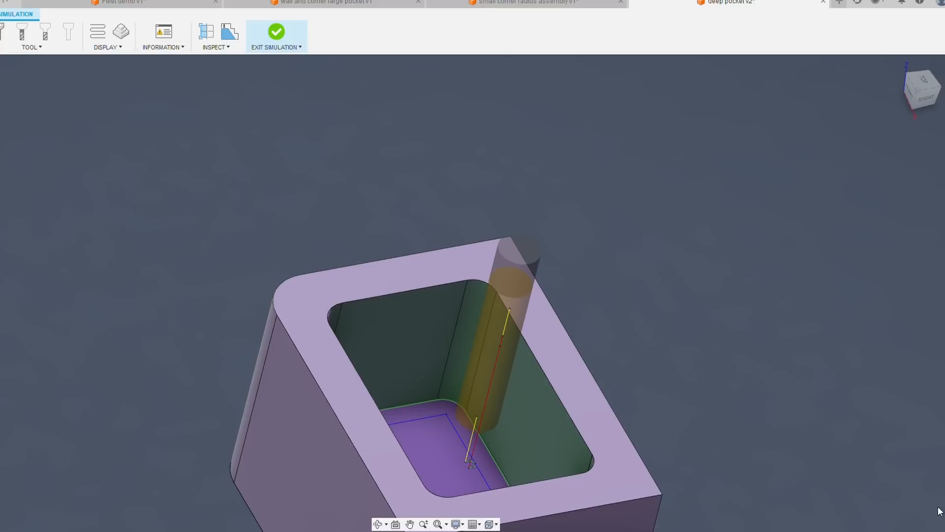
# Step: Play the simulation so the cutter runs along the deep pocket's walls and corners
pyautogui.click(276, 31)
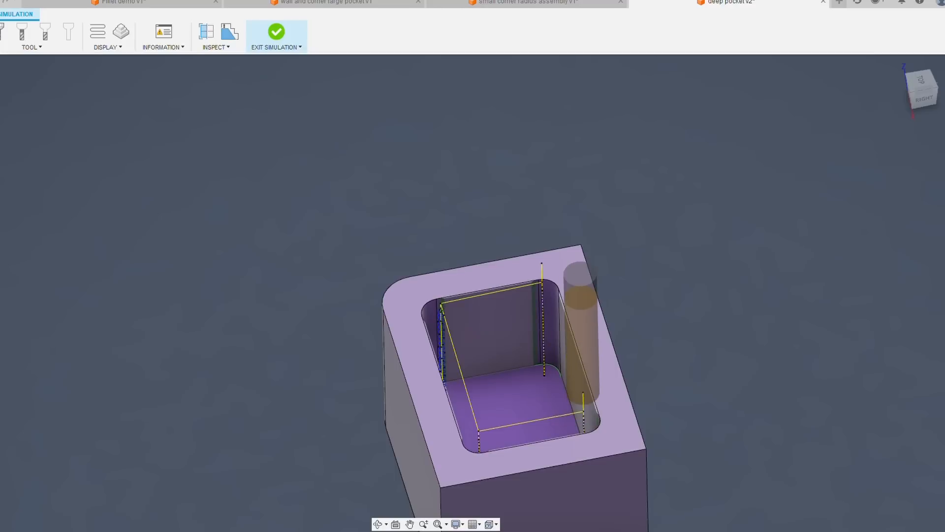
# Step: Continue the simulation until the cutter lifts out with a plunge line at one corner
pyautogui.click(275, 31)
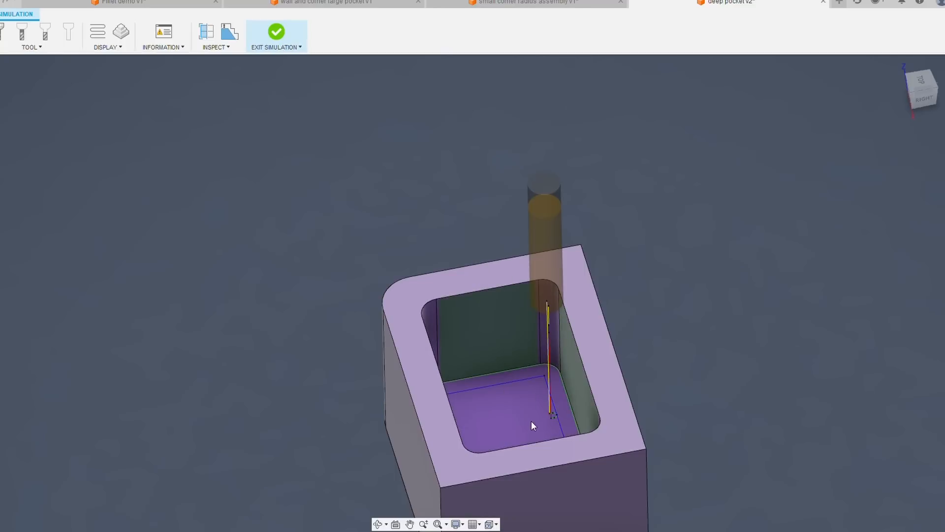
pyautogui.moveTo(795, 305)
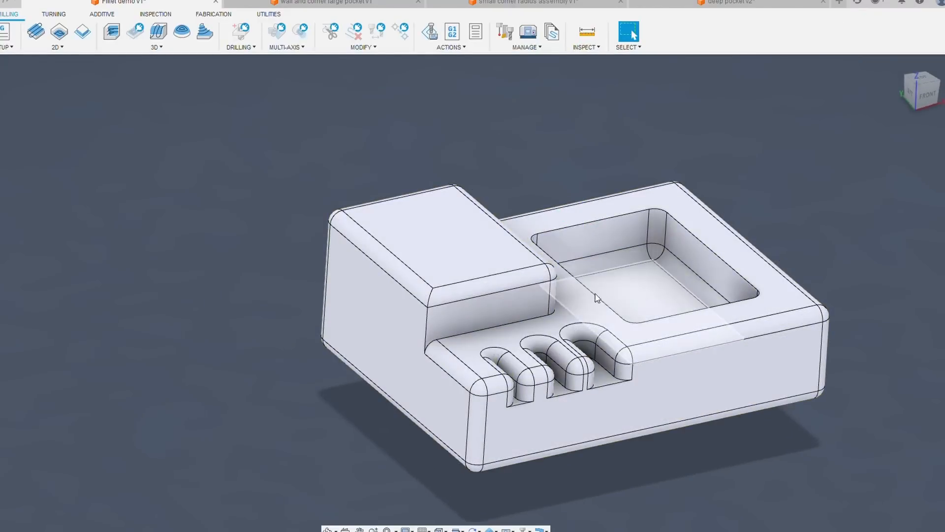
pyautogui.moveTo(622, 278)
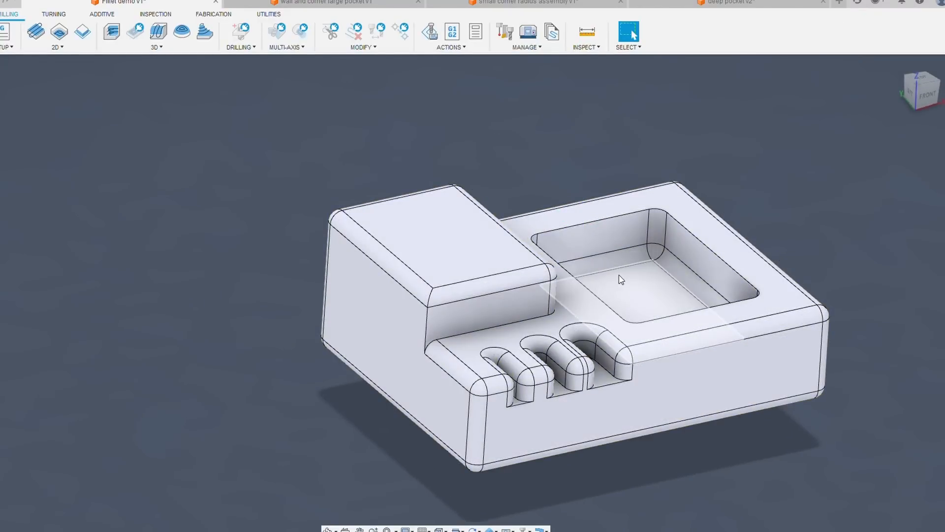
pyautogui.moveTo(665, 288)
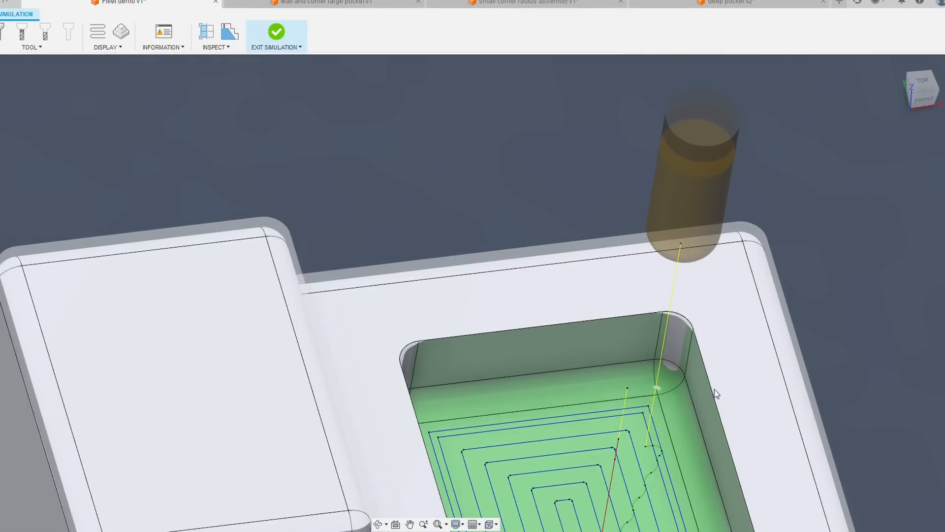
# Step: Play the clearing toolpath simulation inside the fillet demo part's rounded pocket
pyautogui.click(275, 33)
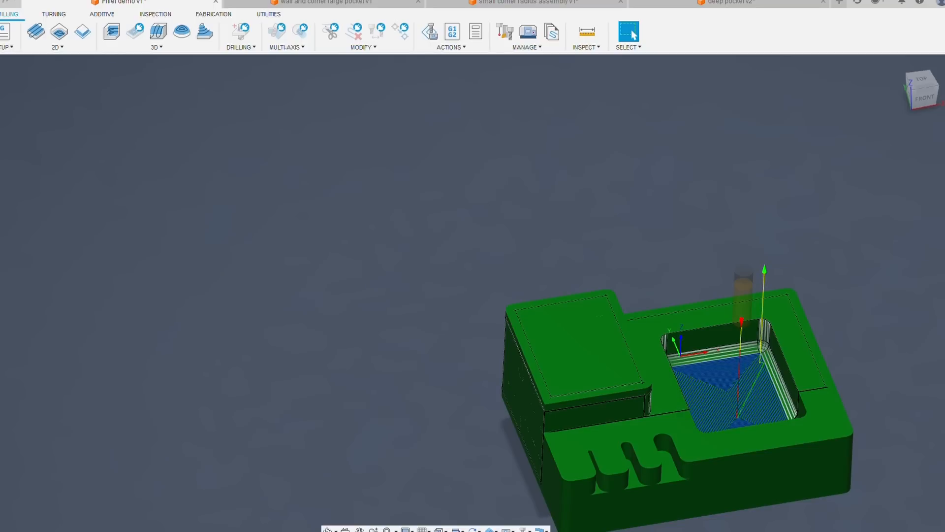
# Step: Show the whole fillet demo part with the pocket cleared in green stock
pyautogui.click(323, 2)
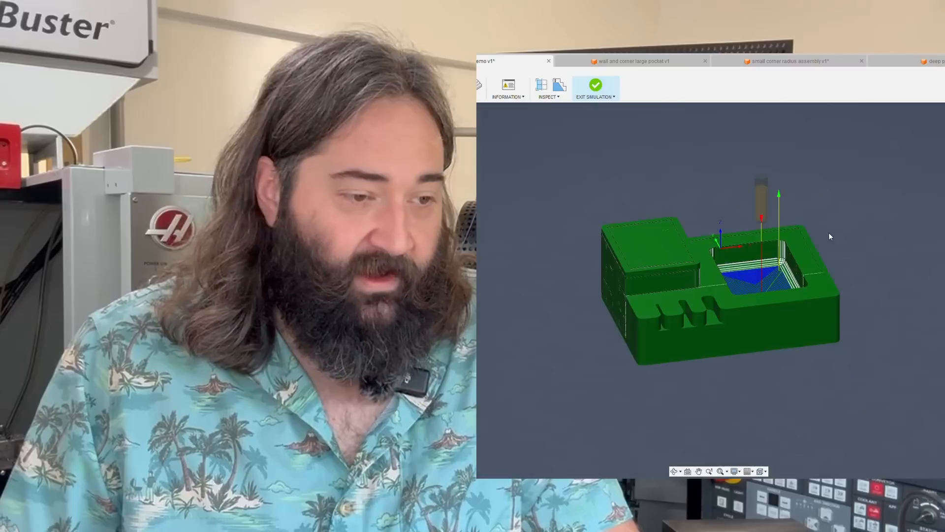
# Step: Run the simulation again, revealing a section cut through the machined pocket
pyautogui.click(594, 88)
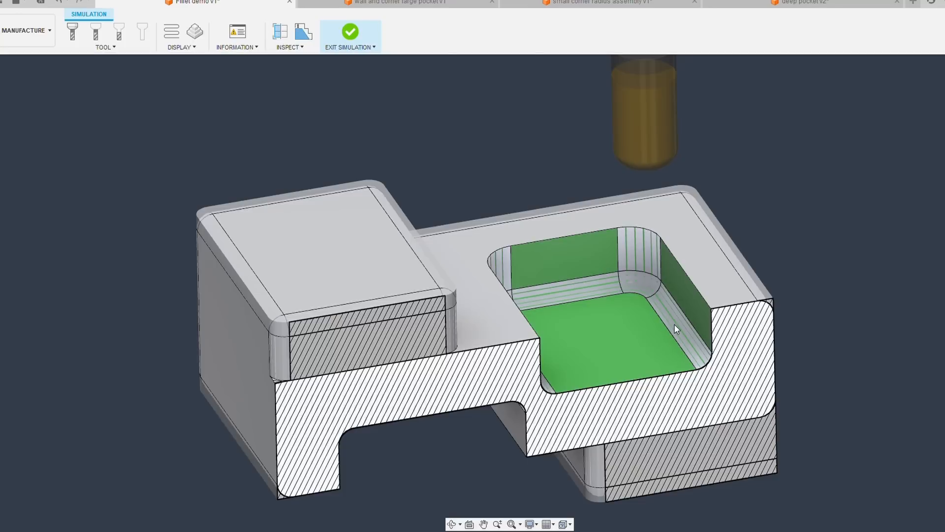
pyautogui.moveTo(695, 387)
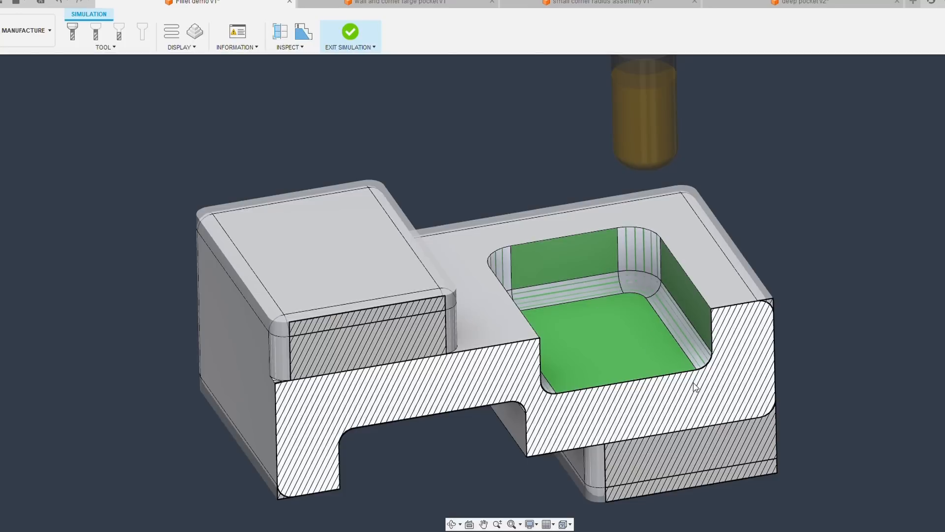
pyautogui.moveTo(713, 362)
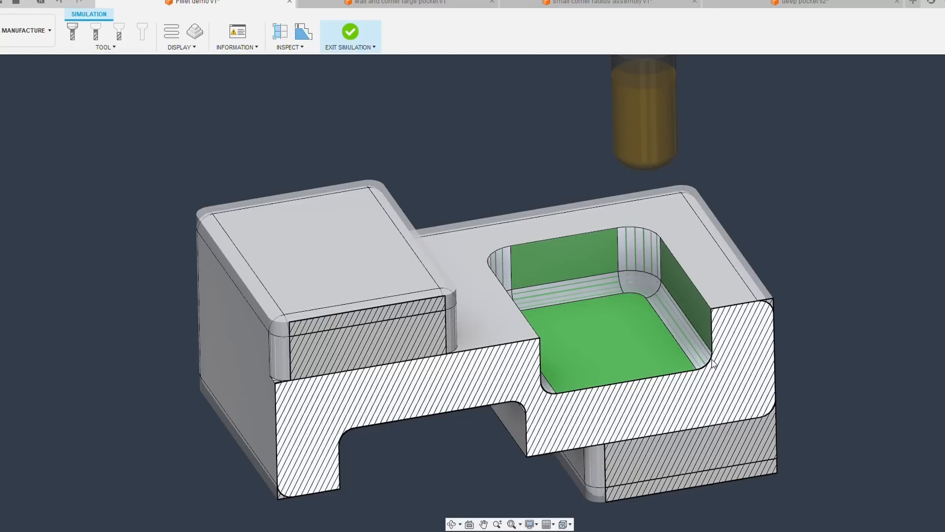
# Step: Zoom in and finish the pocket simulation, leaving the rounded-corner pocket solid
pyautogui.scroll(-3)
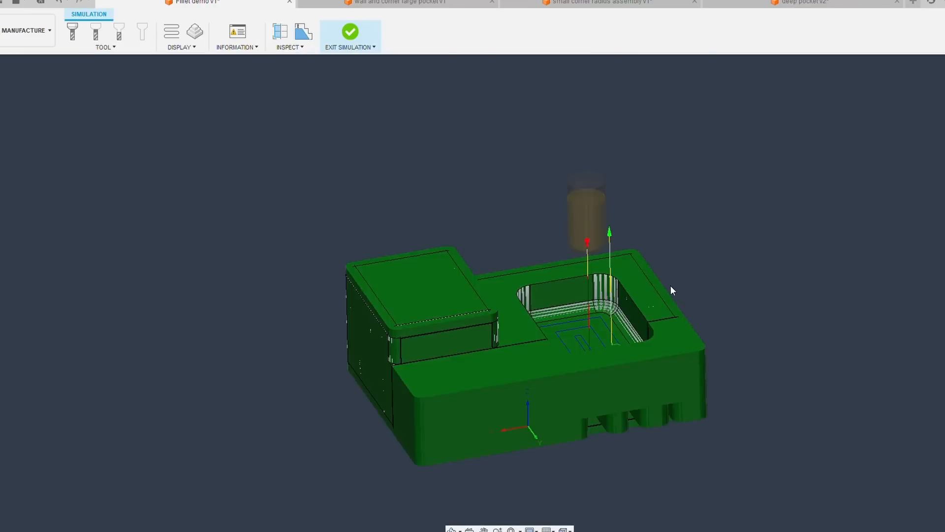
pyautogui.click(350, 32)
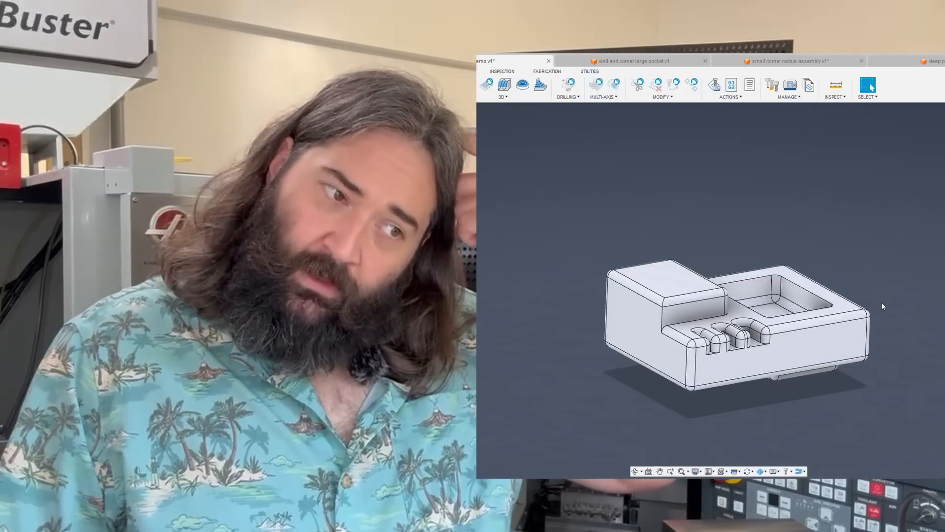
pyautogui.moveTo(874, 291)
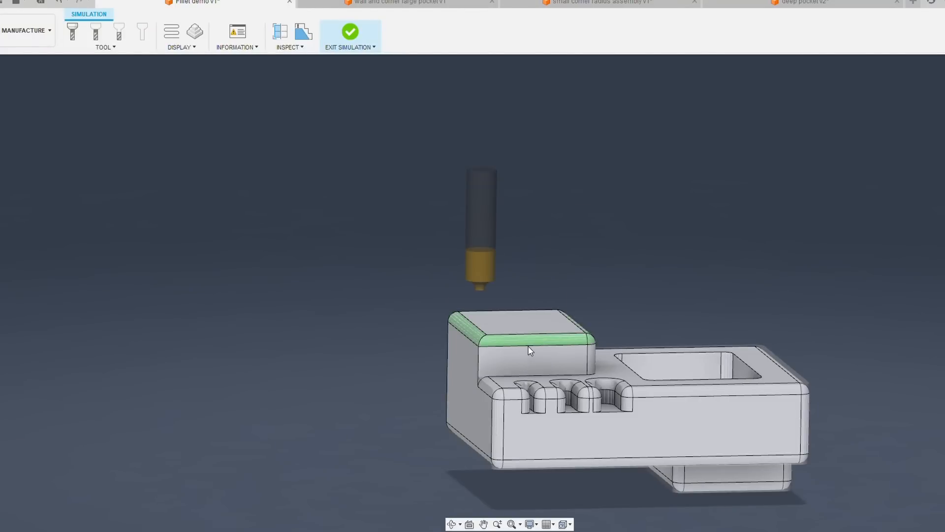
pyautogui.moveTo(481, 308)
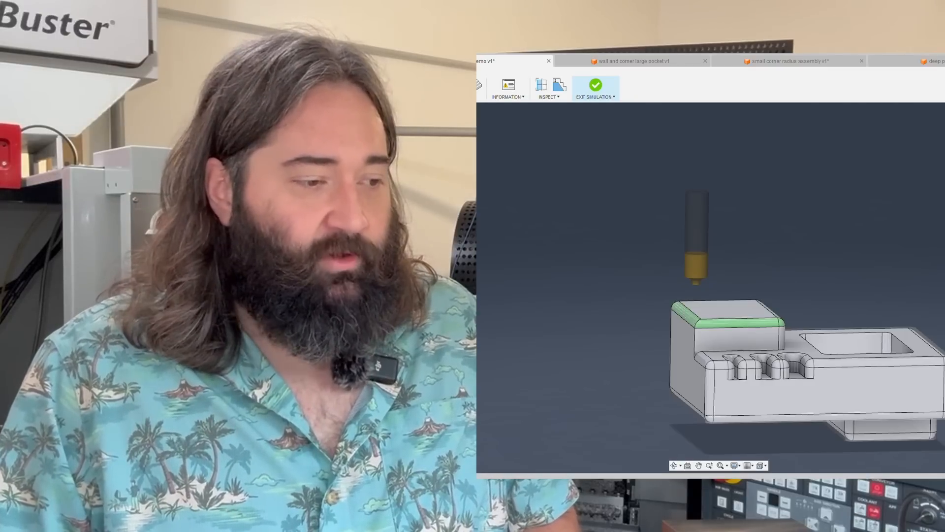
# Step: Simulate the corner-rounding fillet cut along the raised block's top edge
pyautogui.click(594, 87)
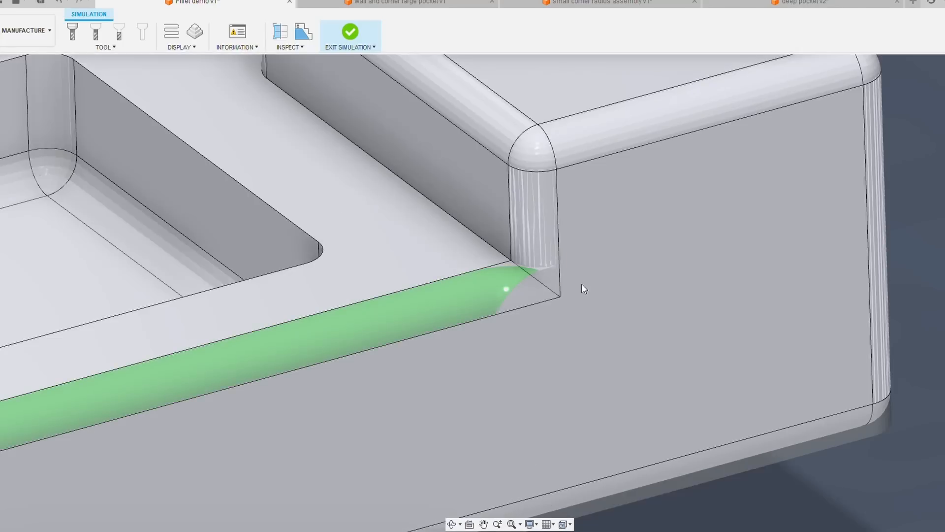
# Step: Zoom in on the rounded fillet passes over the front finger-slot edges
pyautogui.scroll(-3)
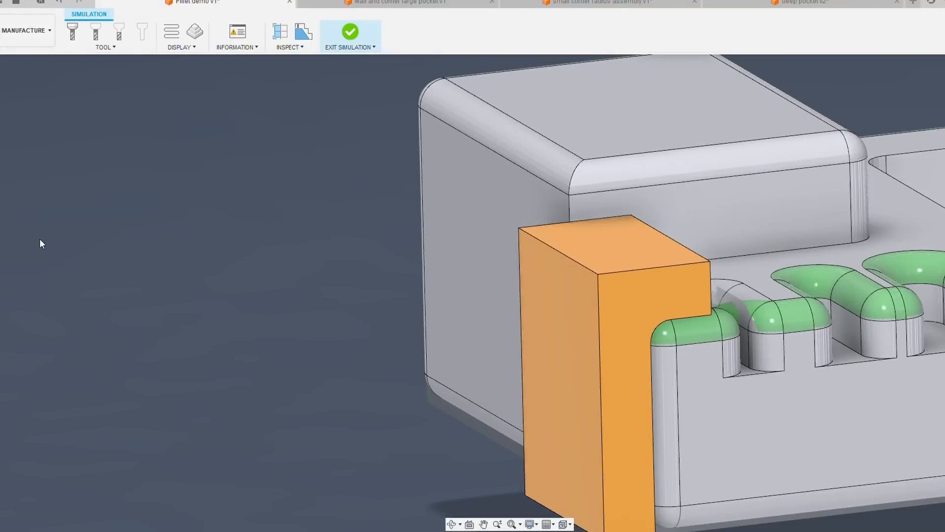
pyautogui.moveTo(52, 239)
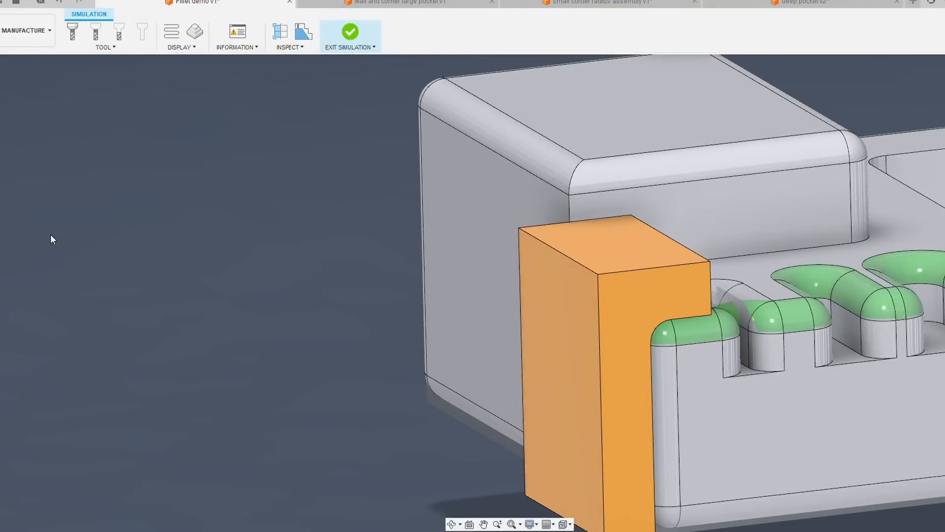
pyautogui.moveTo(49, 254)
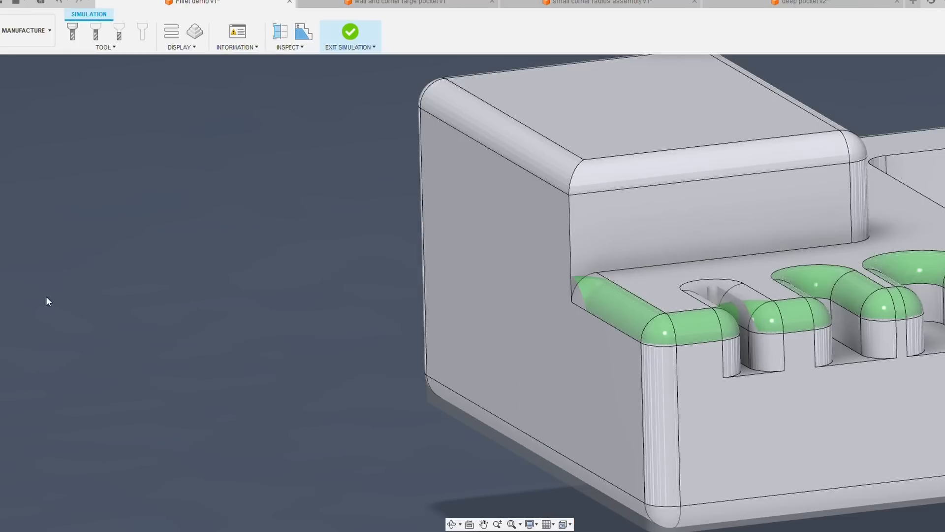
pyautogui.moveTo(171, 155)
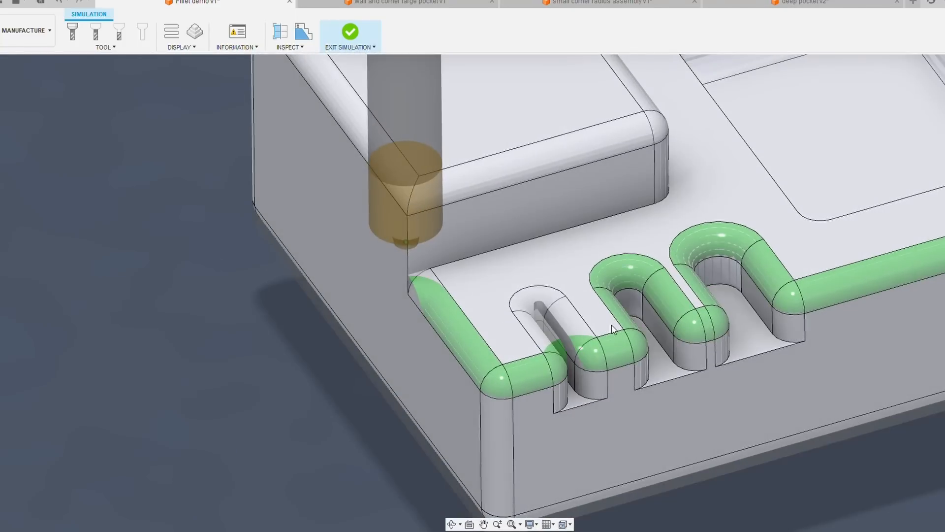
pyautogui.moveTo(87, 424)
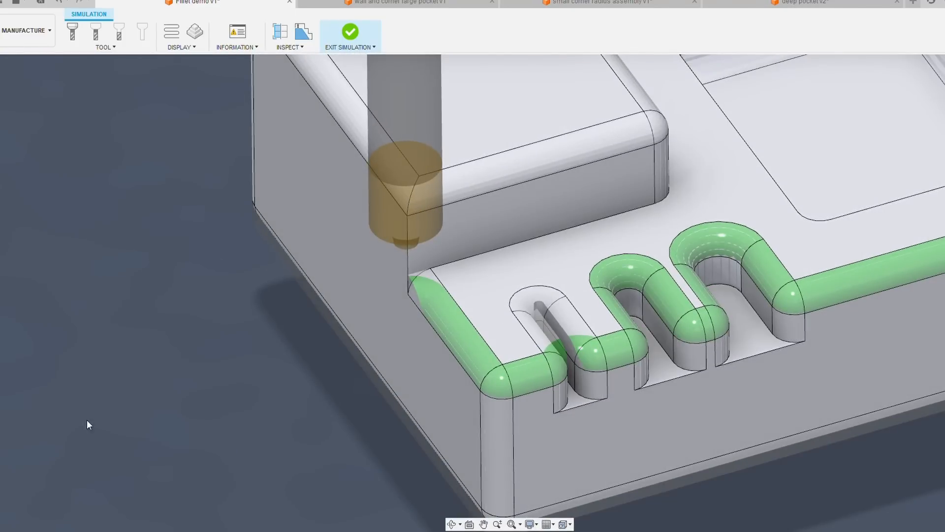
pyautogui.click(350, 32)
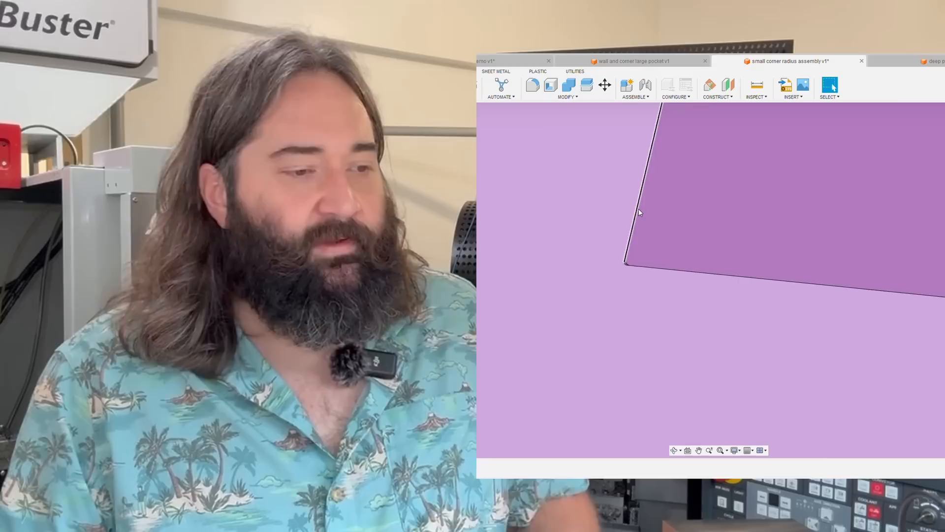
pyautogui.moveTo(574, 279)
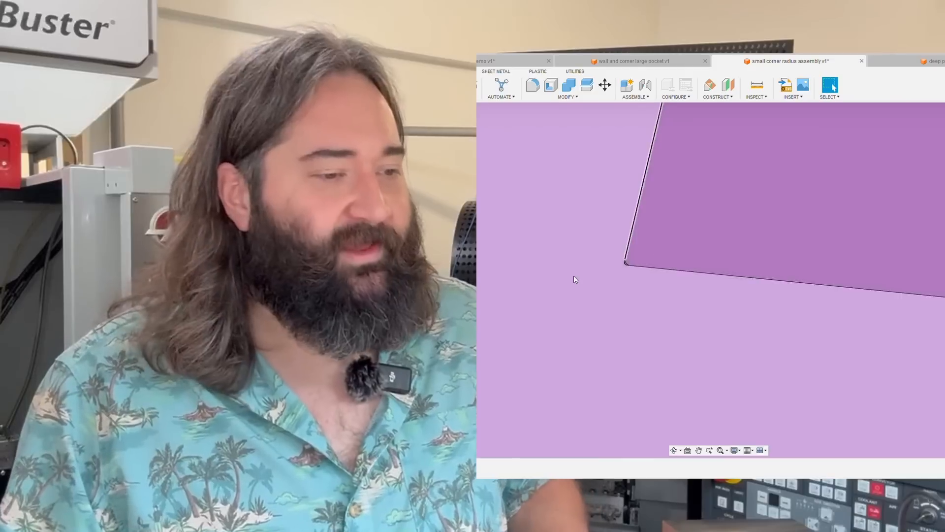